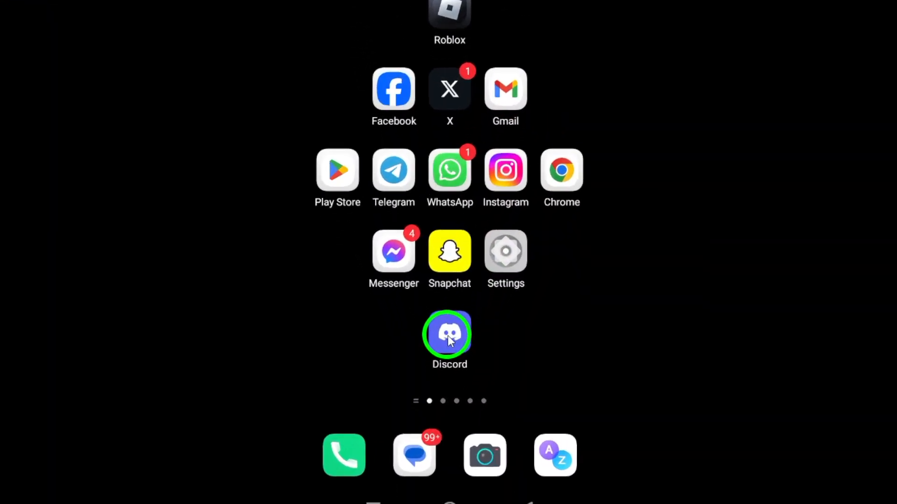
Step: Launch Discord from the Android home screen to its welcome screen
left_click(448, 334)
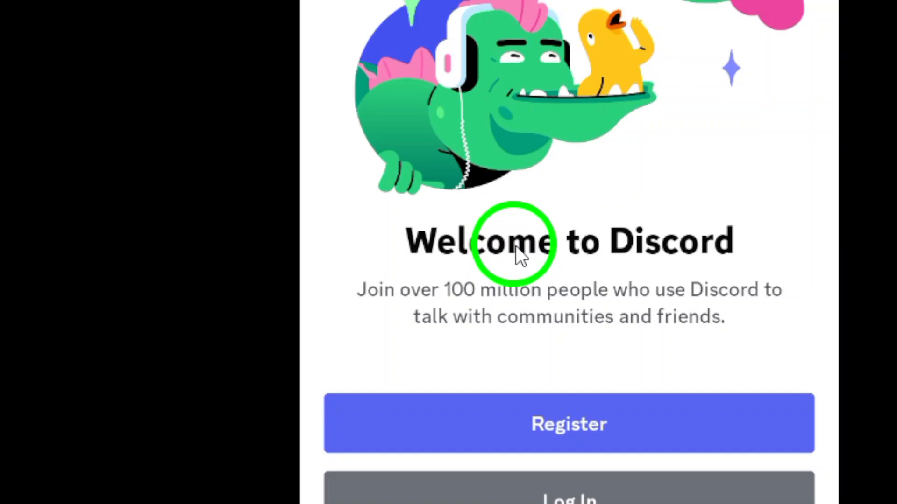
scroll("down", 3)
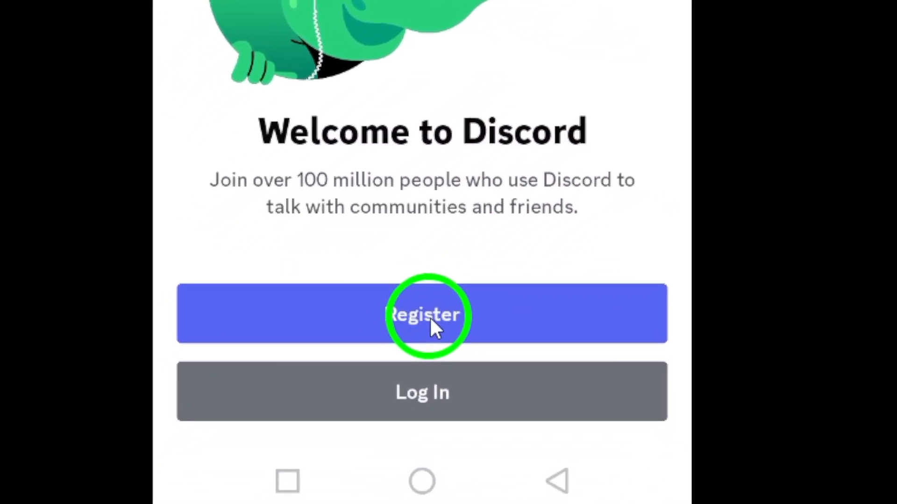
left_click(423, 314)
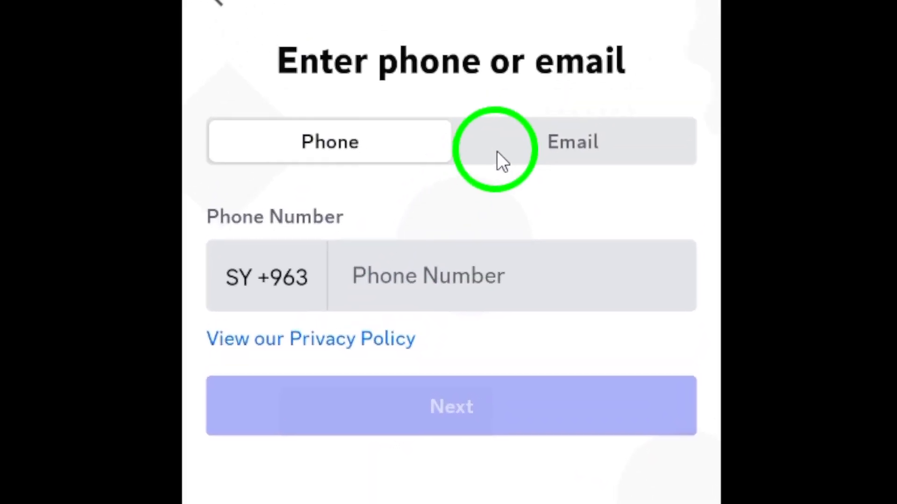
left_click(572, 141)
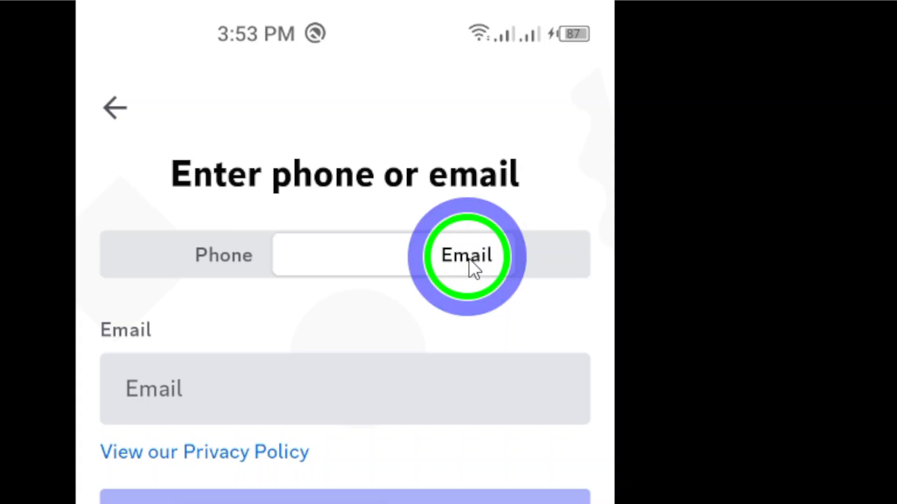
left_click(223, 254)
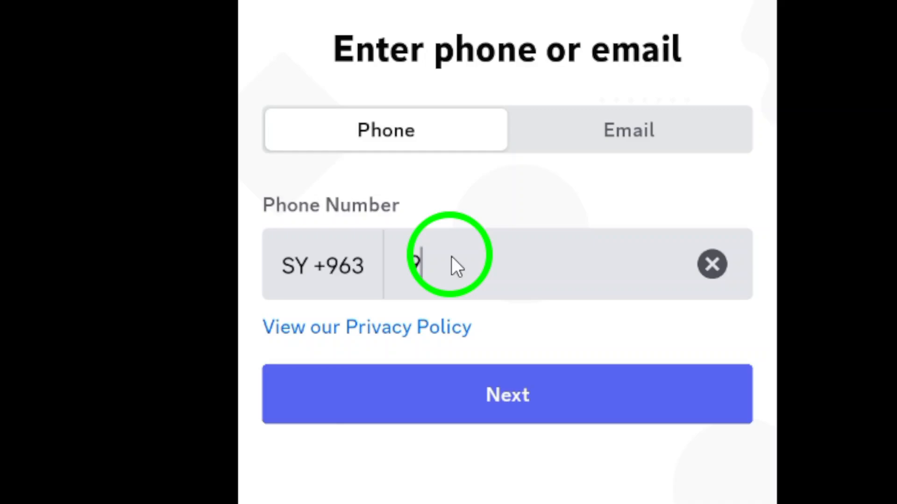
type("31797")
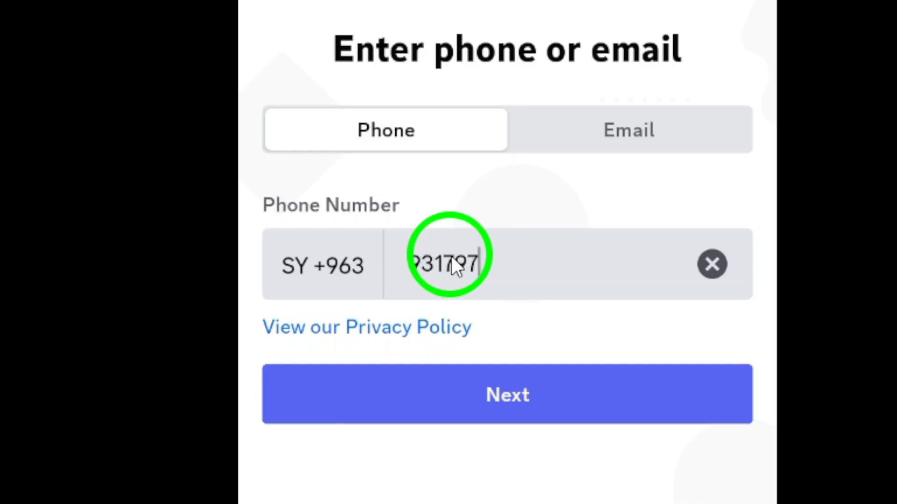
type("076")
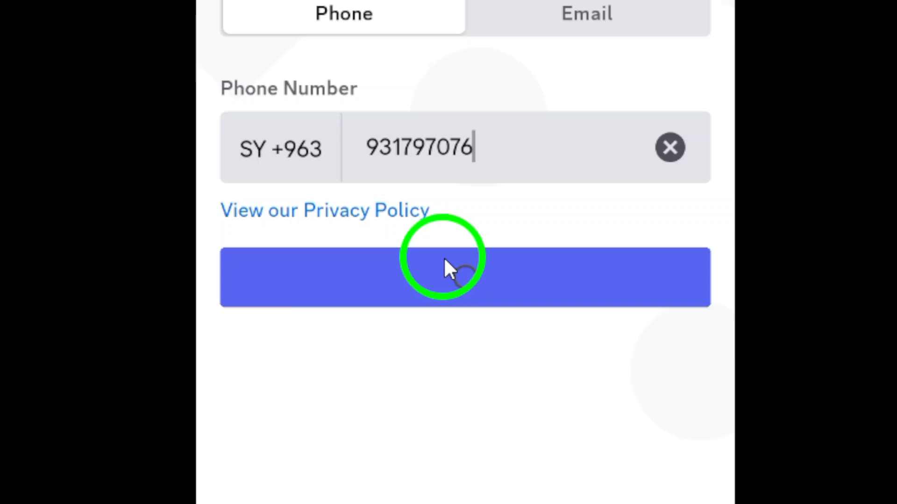
left_click(466, 277)
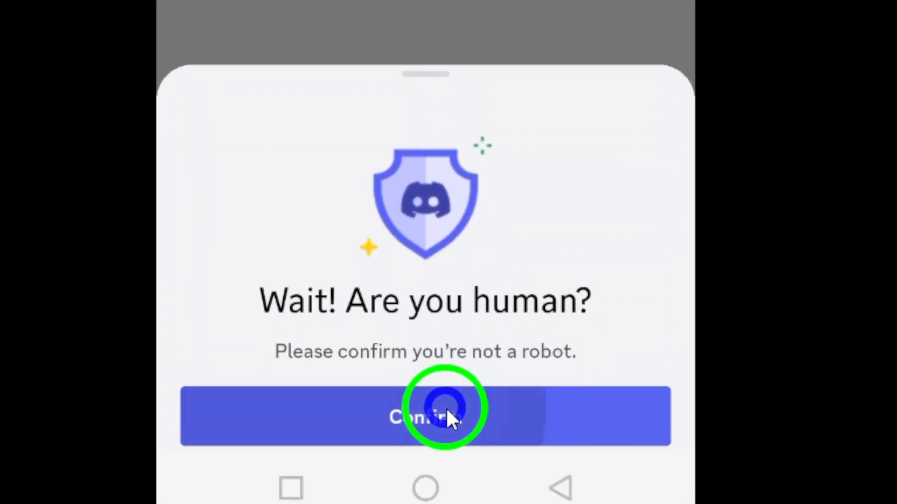
Step: Confirm the 'Are you human?' sheet and let the pick-two-horses captcha load
left_click(426, 416)
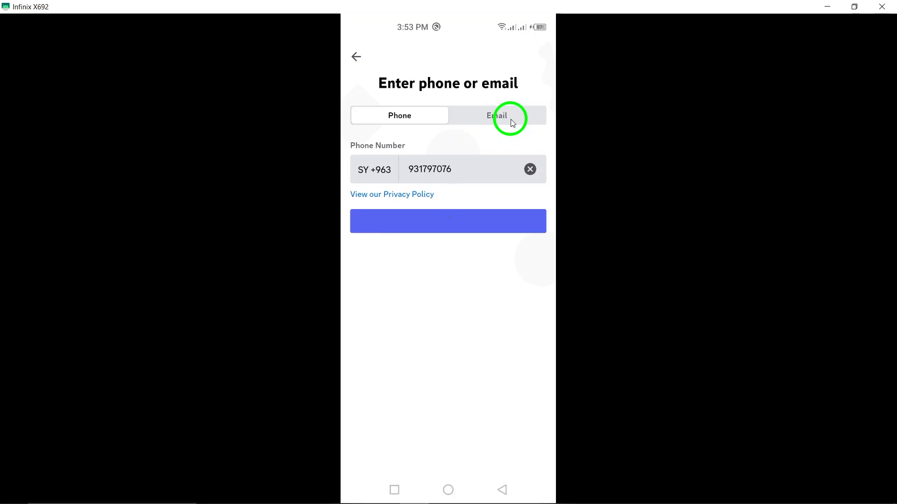
left_click(448, 221)
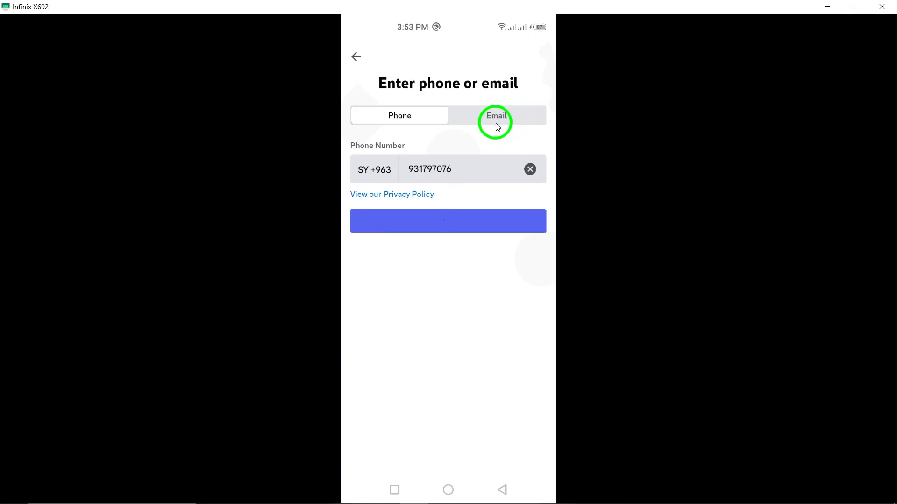
left_click(448, 222)
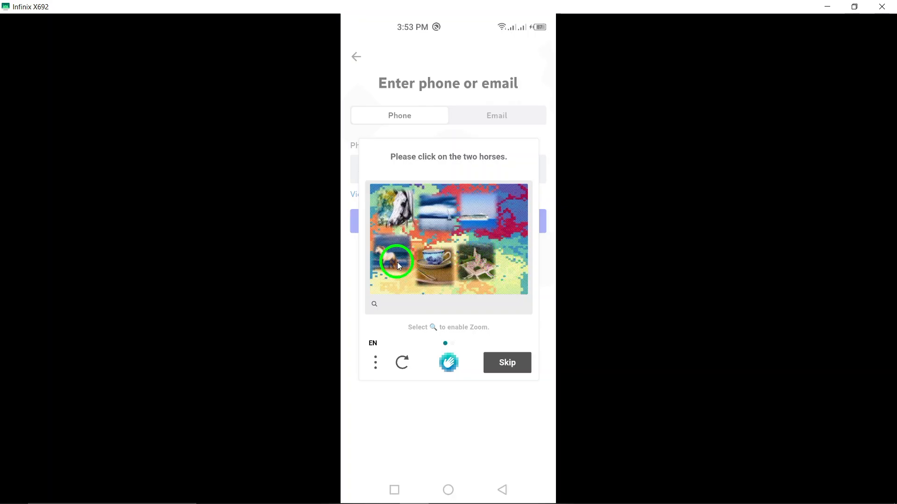
Step: Mark the horse picture, advance to the next image, and submit the horse selections
left_click(396, 260)
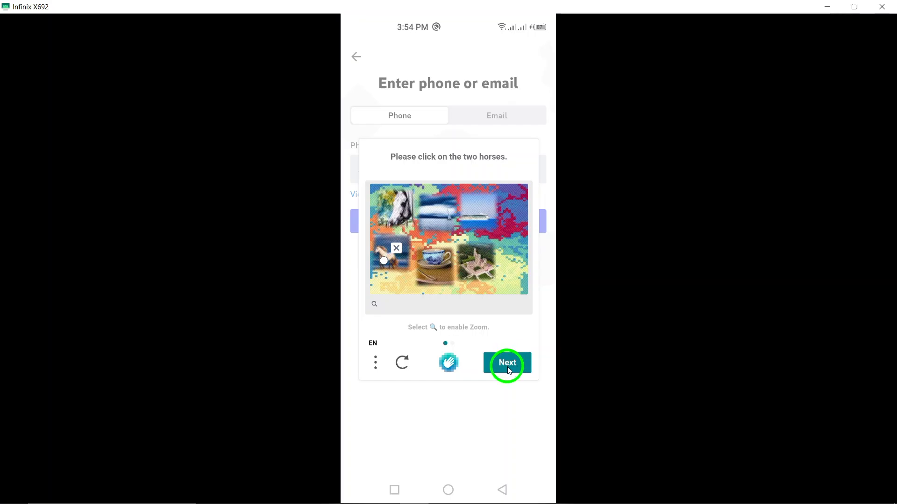
left_click(506, 362)
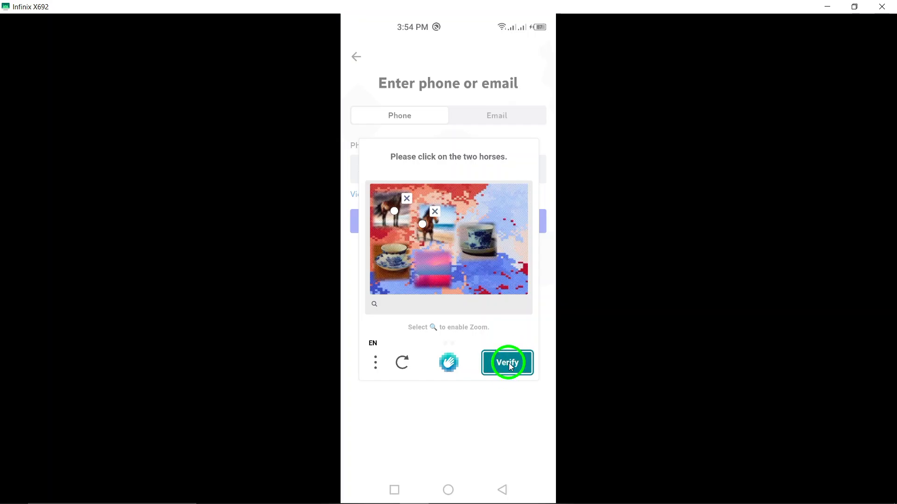
left_click(506, 362)
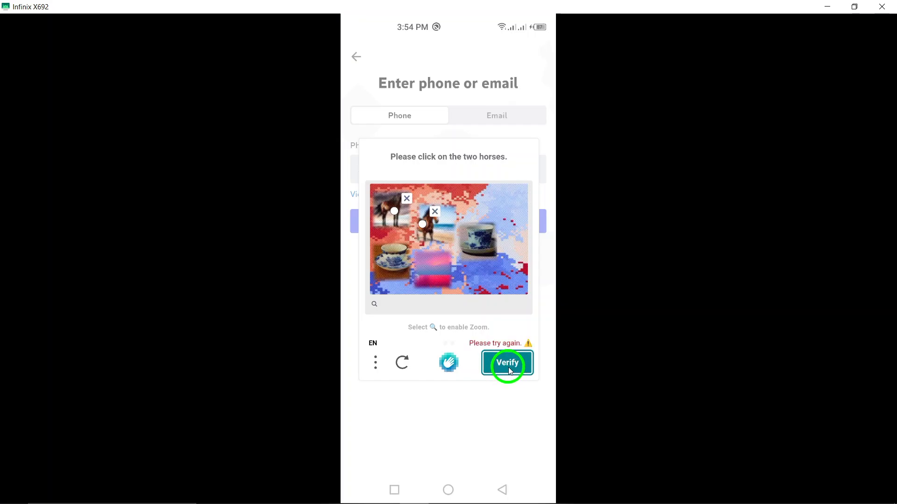
mouse_move(502, 382)
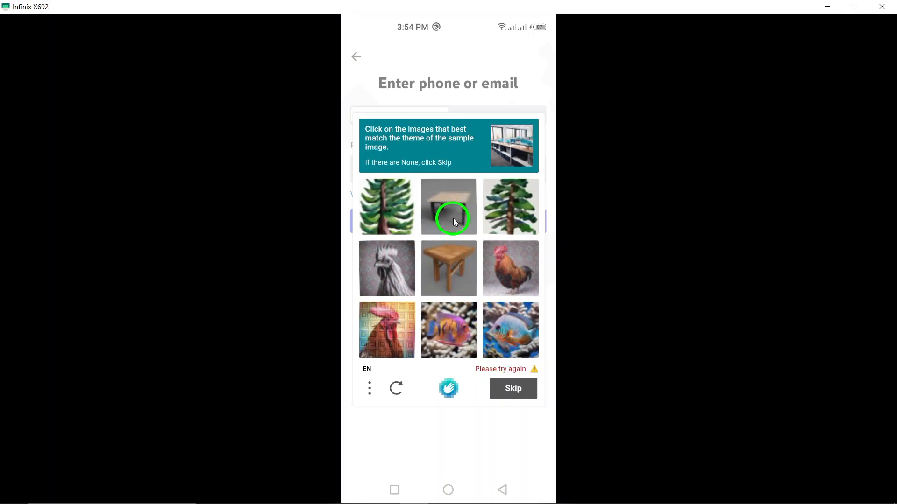
Step: Select the table image matching the sample and verify, bringing up the SMS code screen
left_click(448, 207)
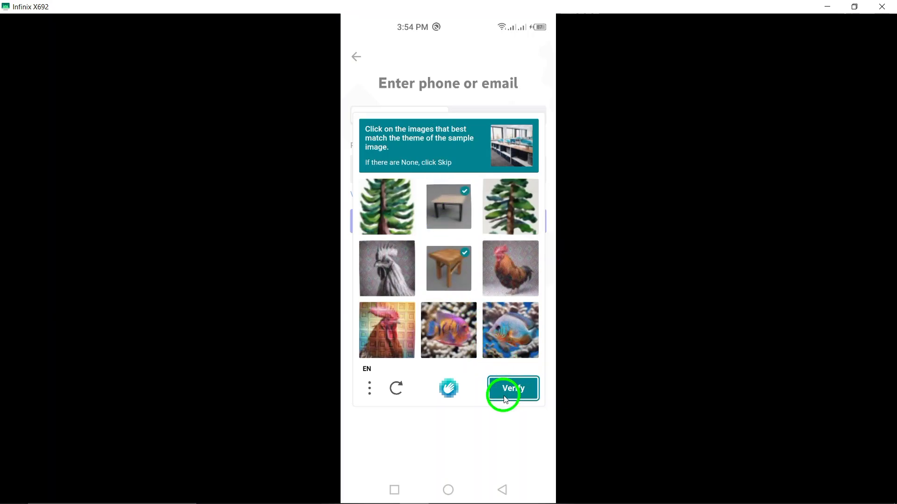
left_click(512, 388)
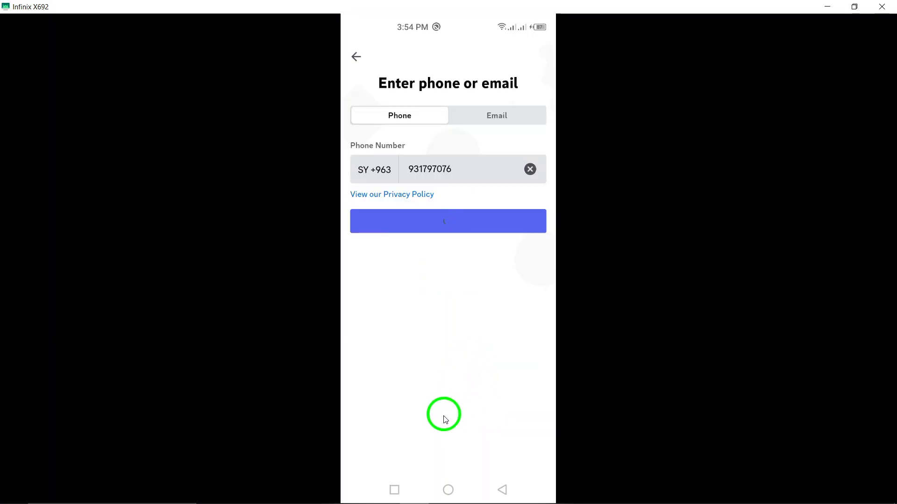
left_click(448, 222)
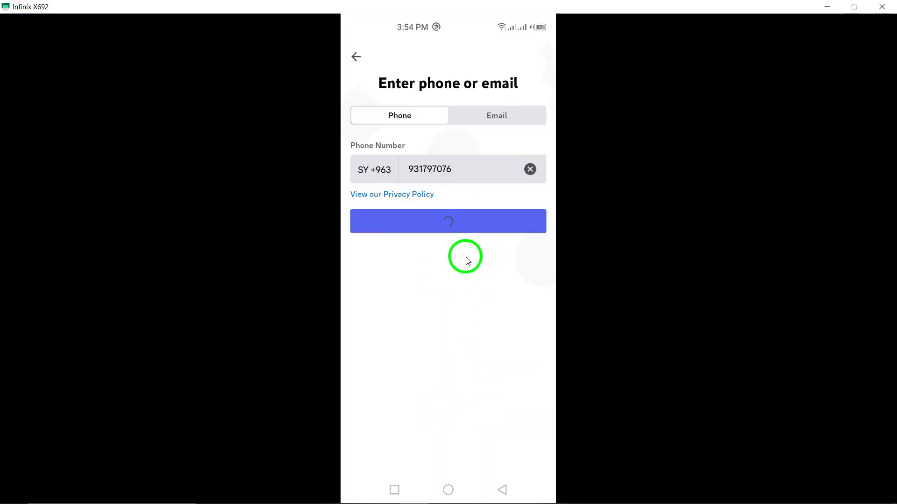
left_click(448, 221)
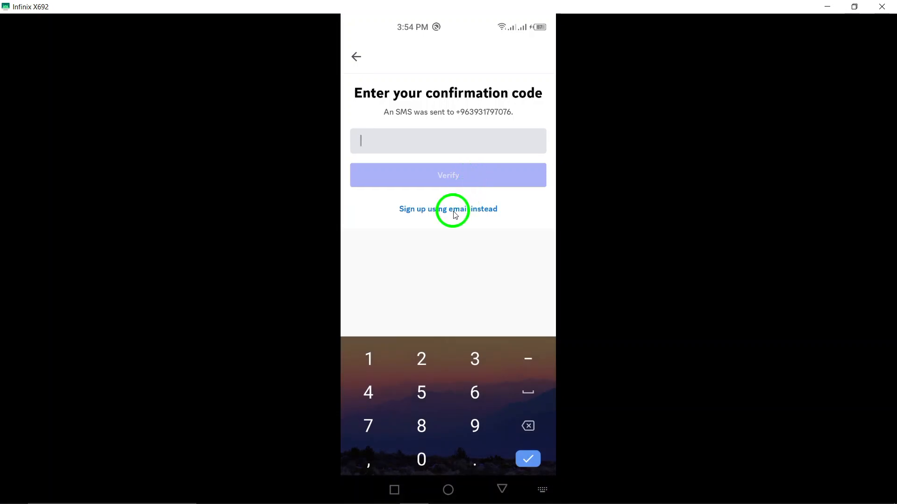
Step: Switch to signing up with email instead
left_click(448, 209)
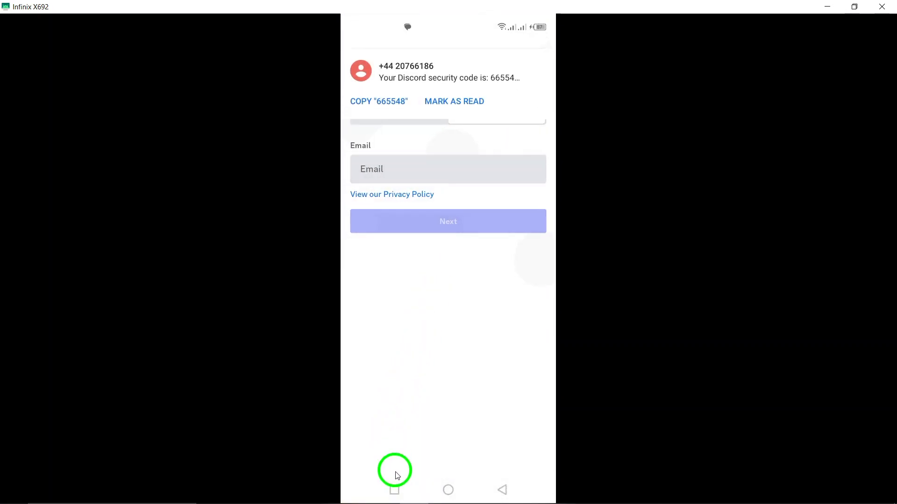